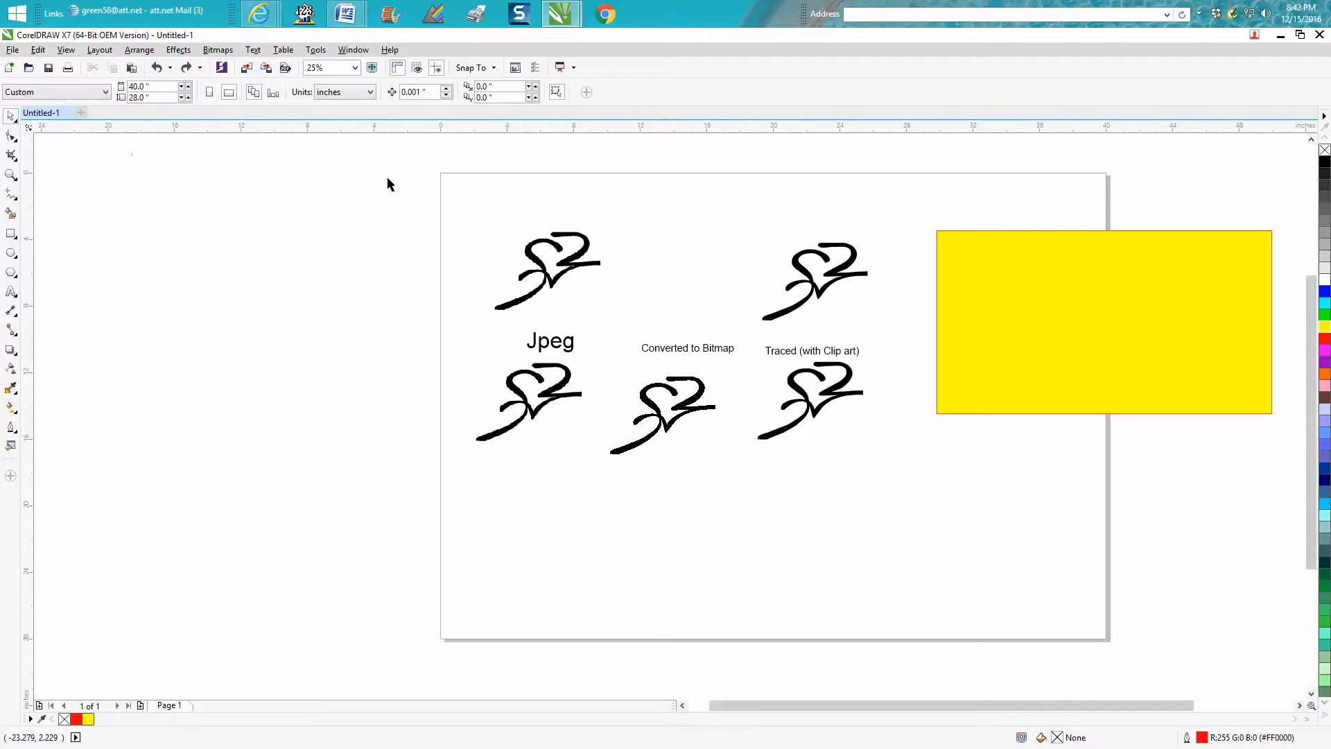
# Select the top JPEG tattoo image and nudge it slightly upward
pyautogui.click(548, 267)
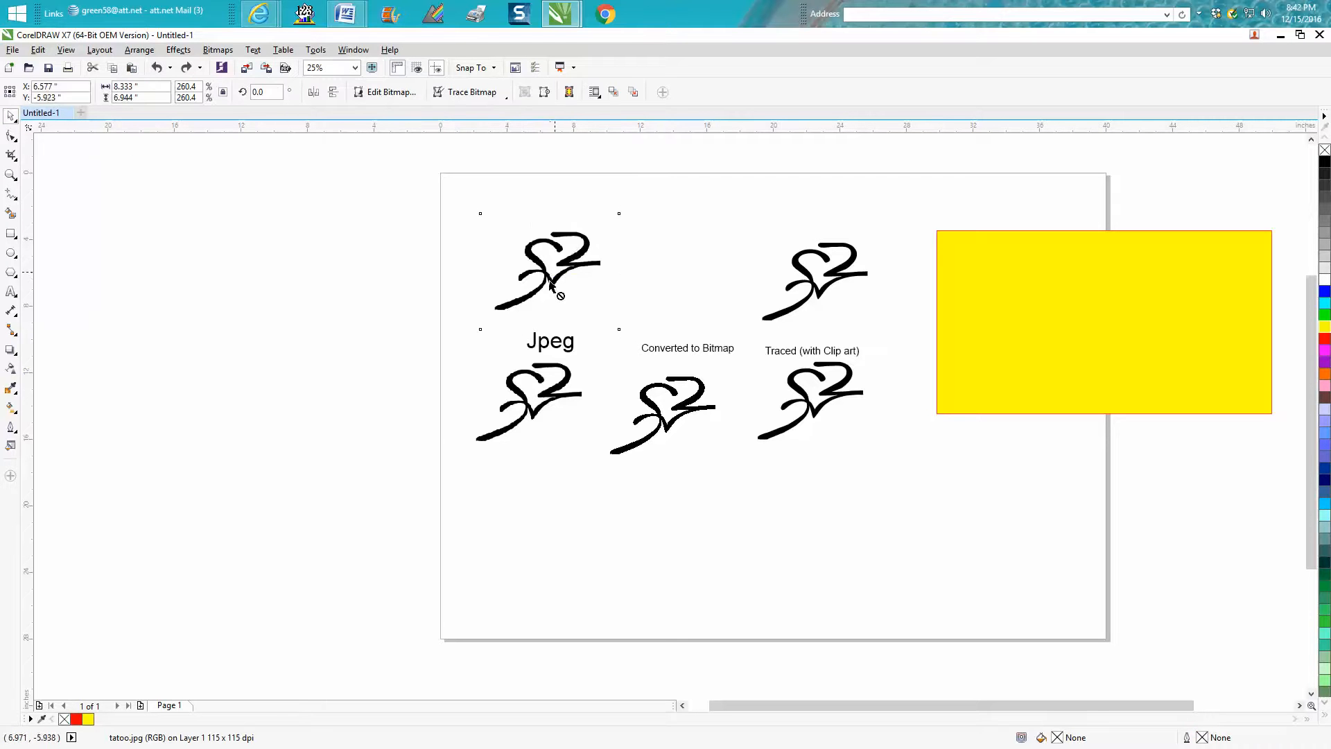
pyautogui.click(548, 272)
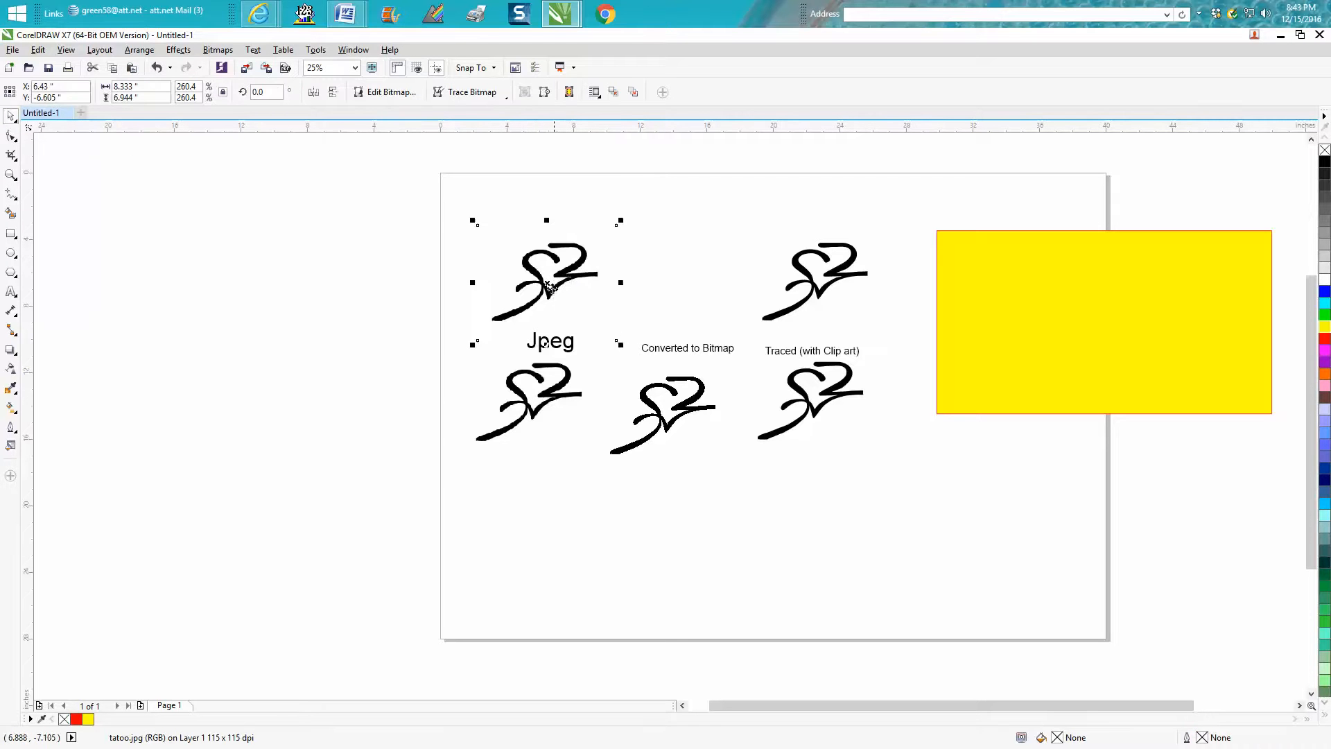
pyautogui.moveTo(545, 288); pyautogui.dragTo(545, 263)
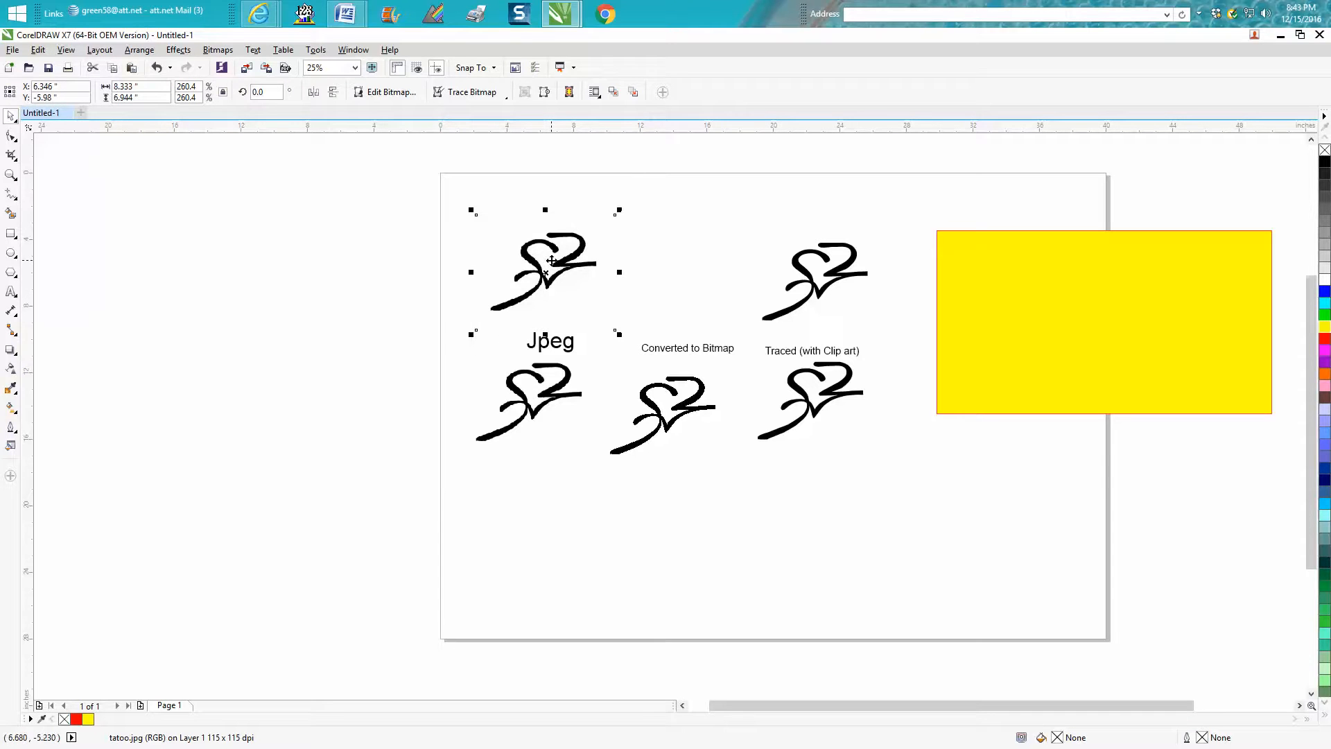
pyautogui.moveTo(620, 261)
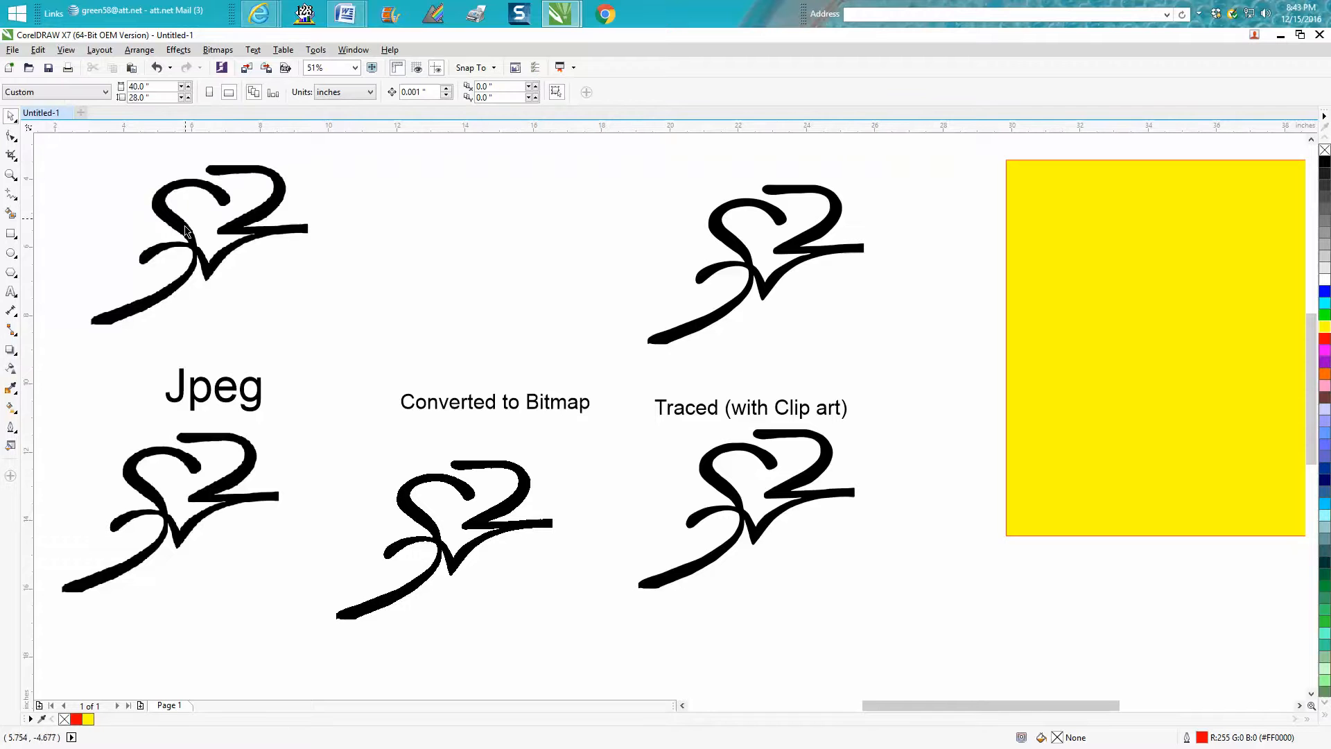
pyautogui.moveTo(715, 285)
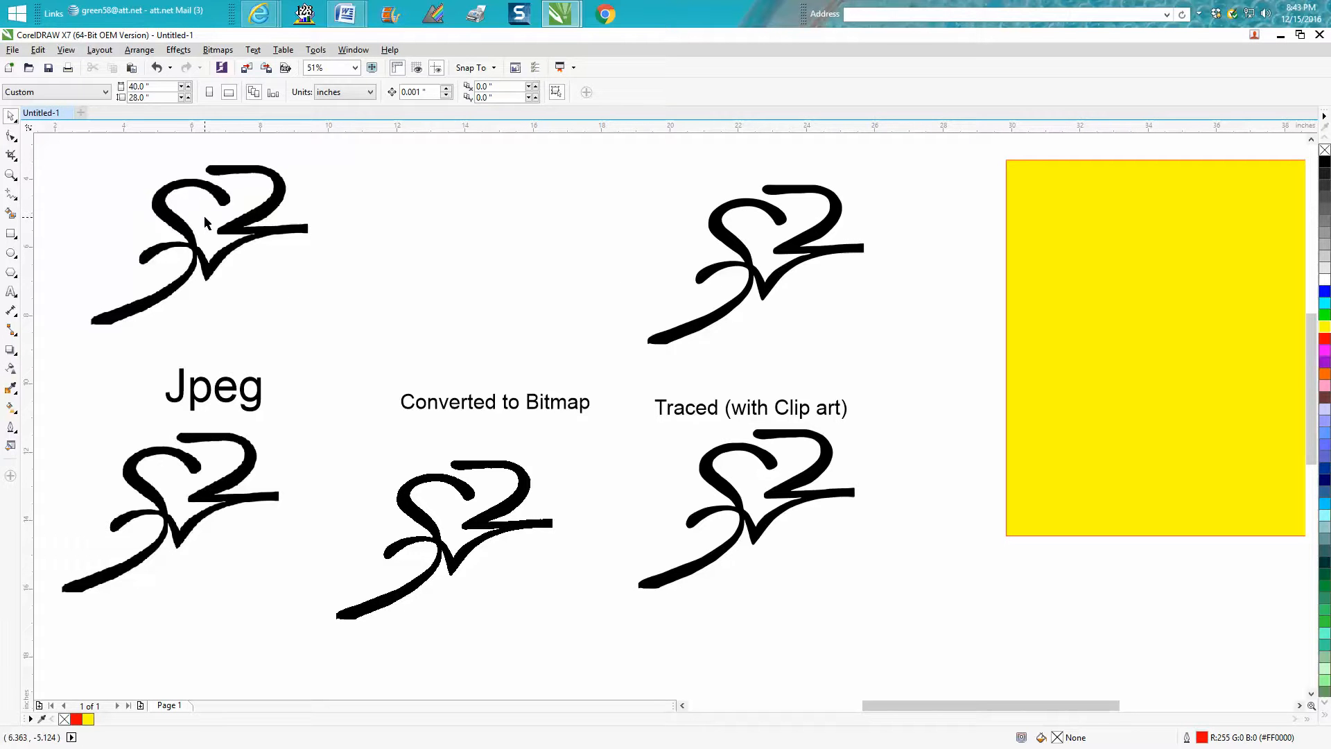
pyautogui.moveTo(181, 219)
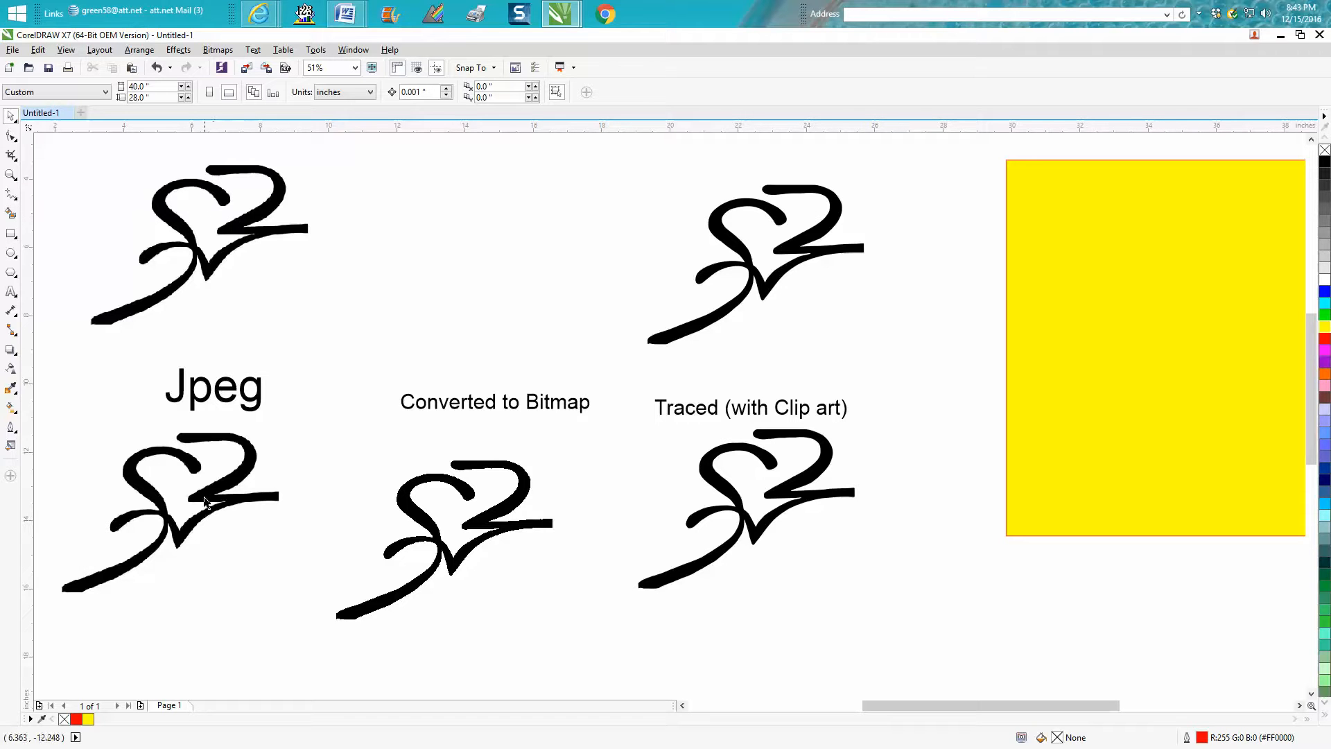
pyautogui.moveTo(218, 492)
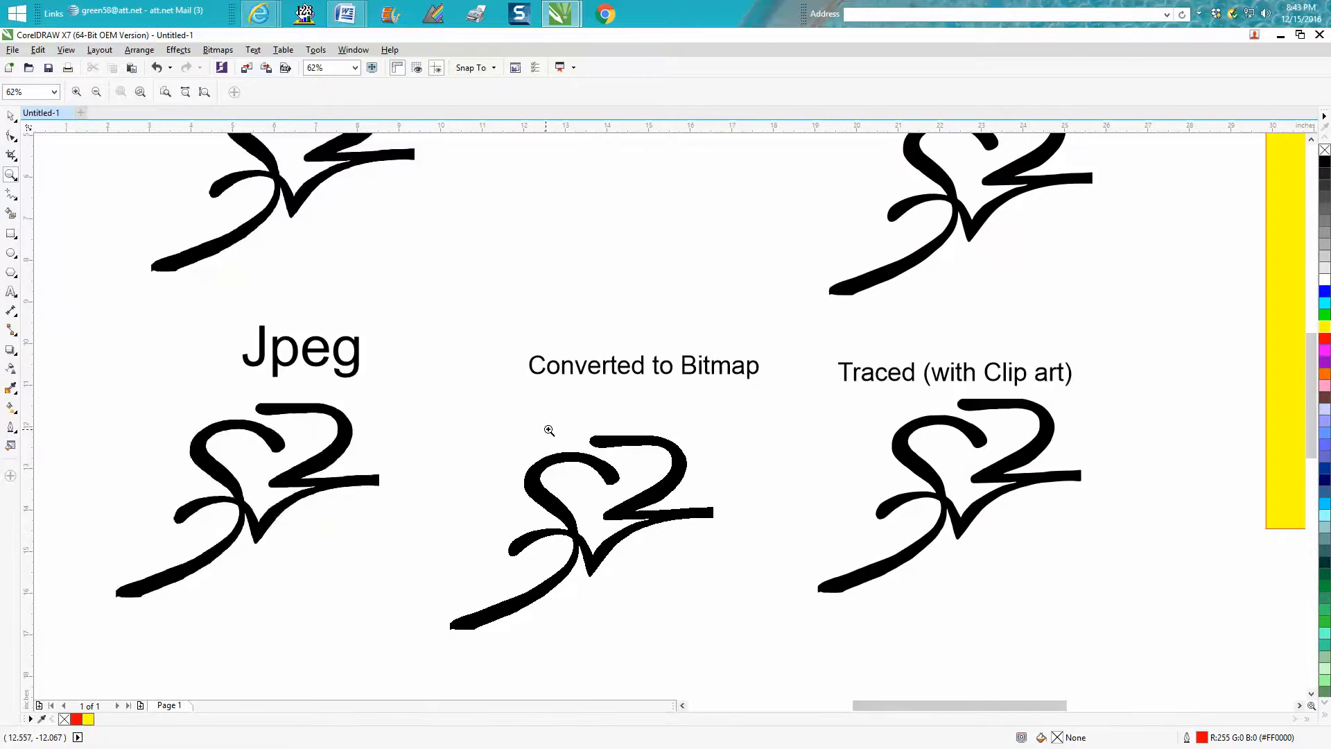
# Zoom in on the traced clip-art tattoo and show it as an outline with its nodes
pyautogui.click(549, 430)
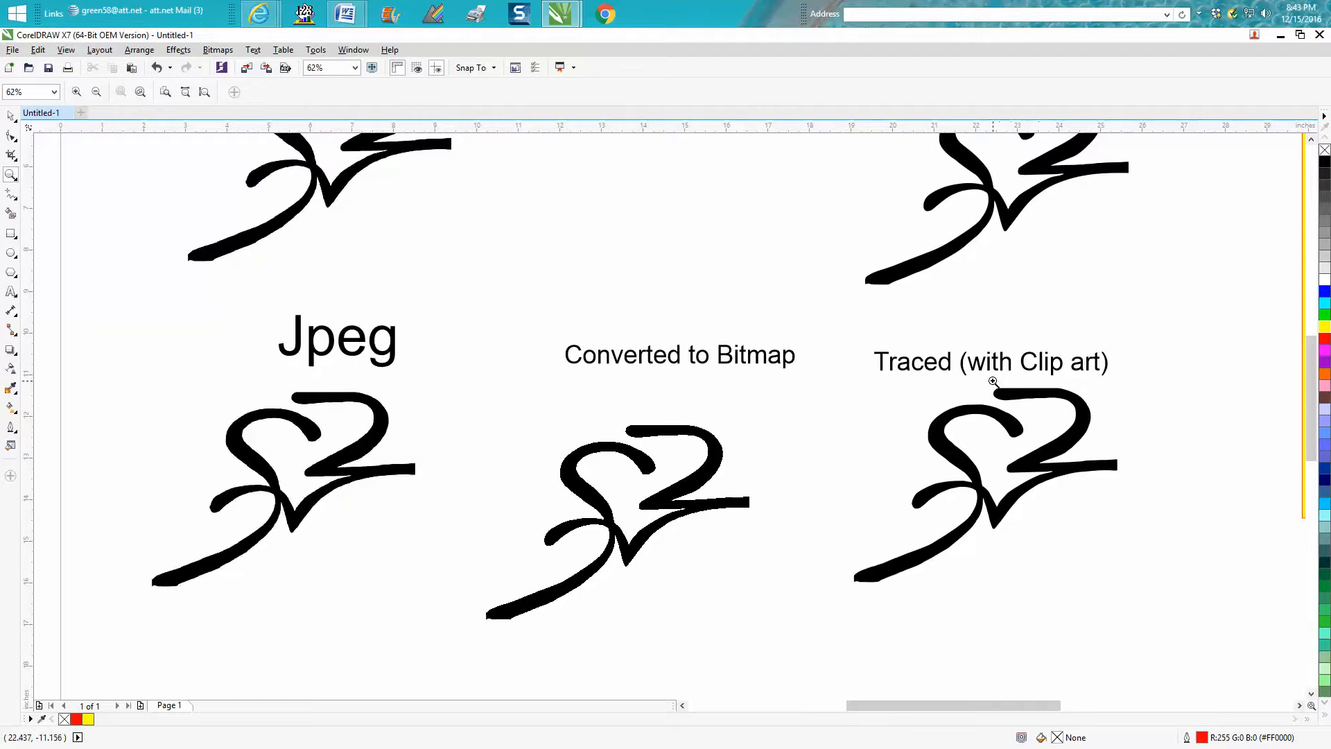
pyautogui.click(992, 381)
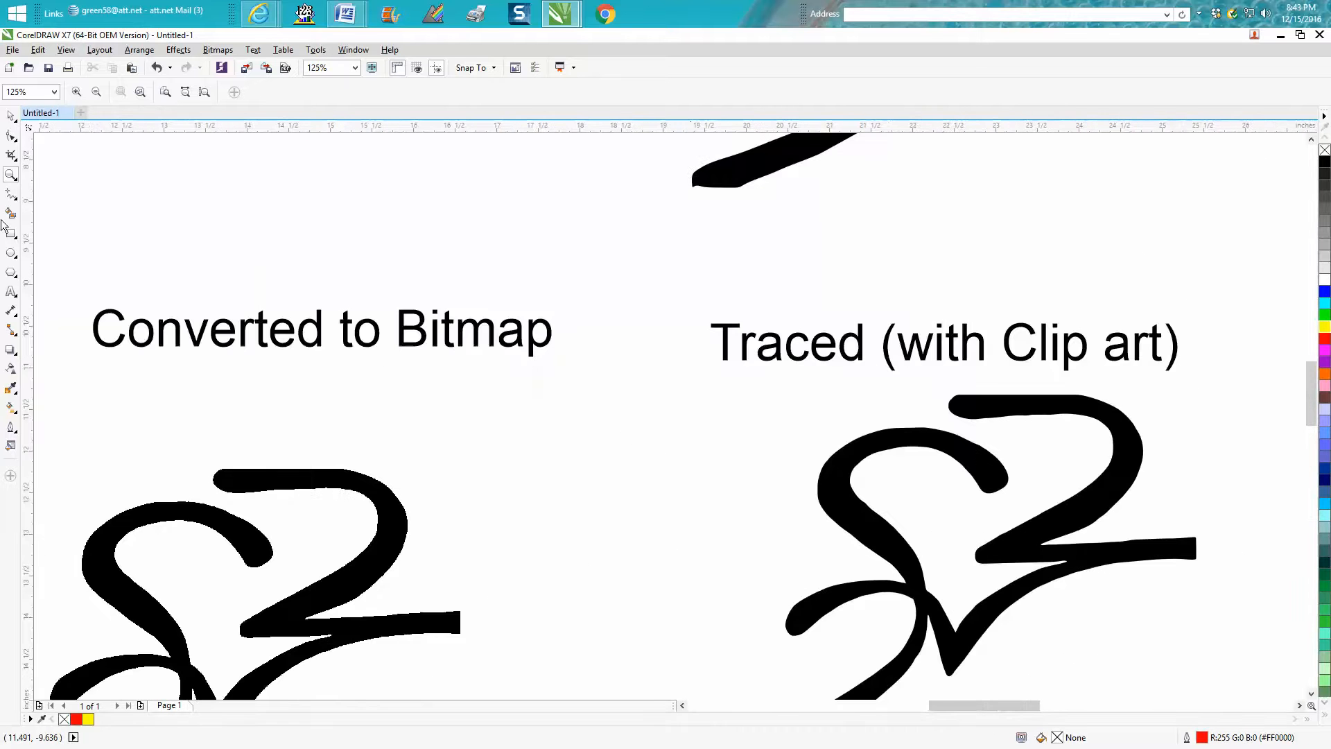
pyautogui.click(976, 492)
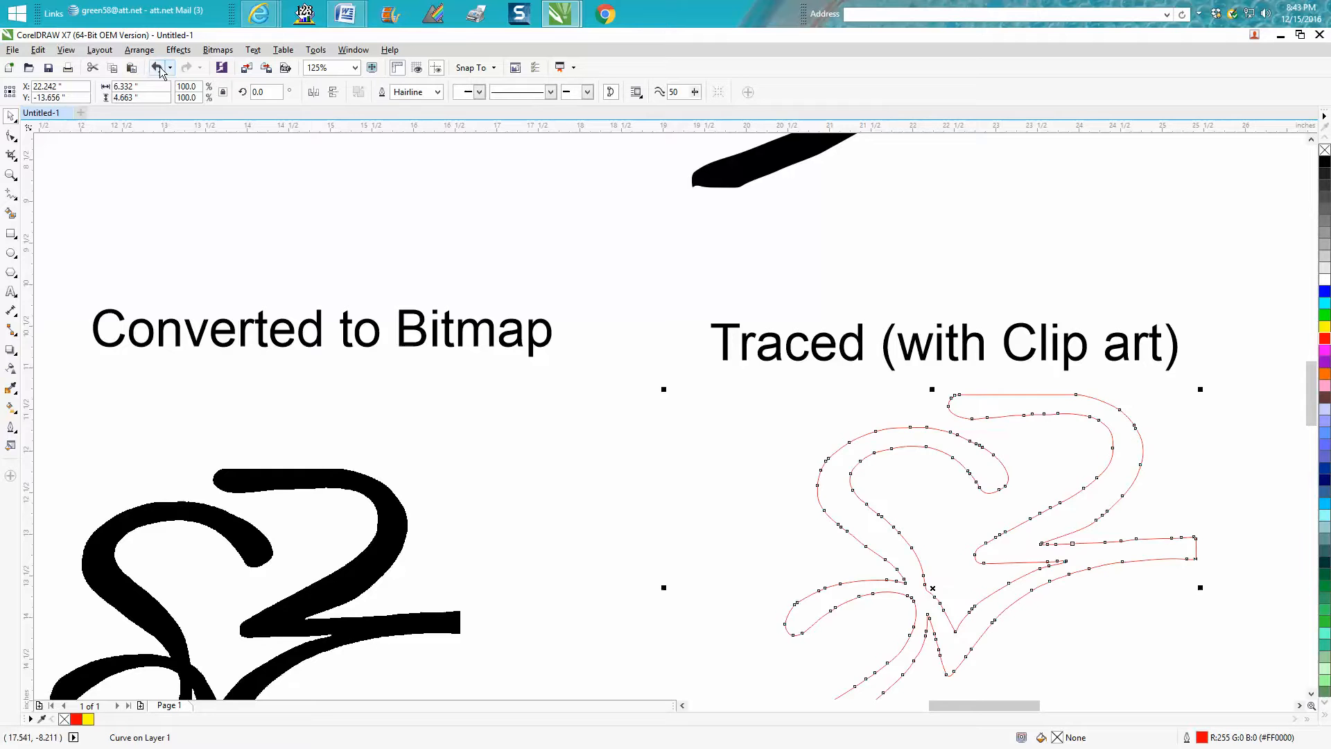
# Undo the outline view so the traced tattoo is solid black, with all samples in view
pyautogui.click(157, 67)
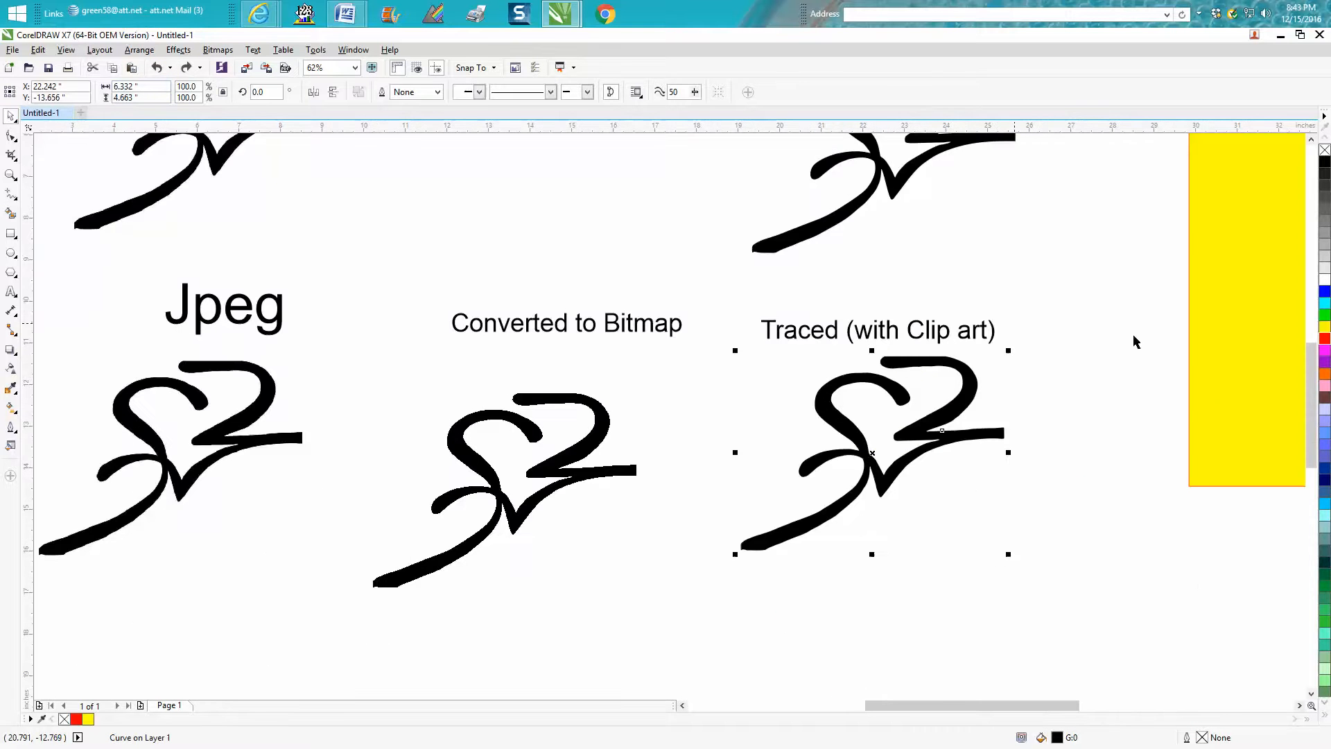
pyautogui.scroll(-3)
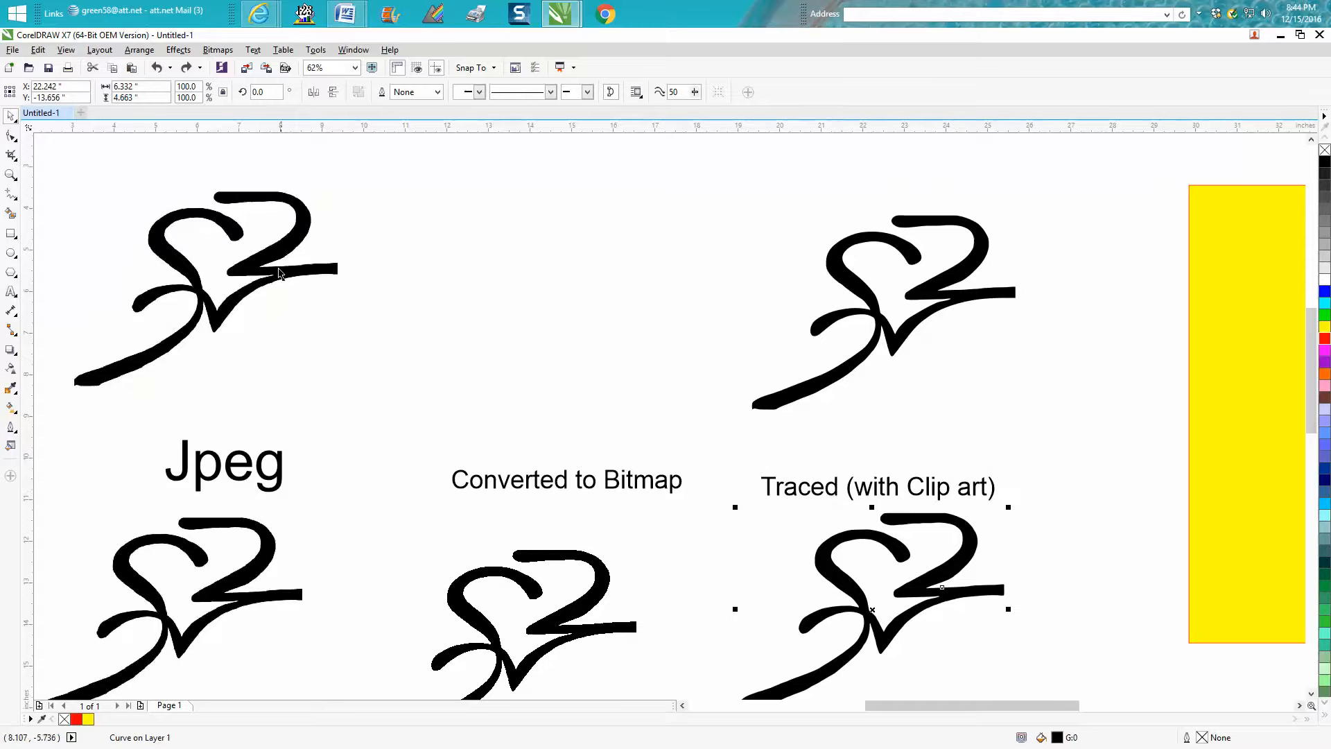
pyautogui.moveTo(856, 302)
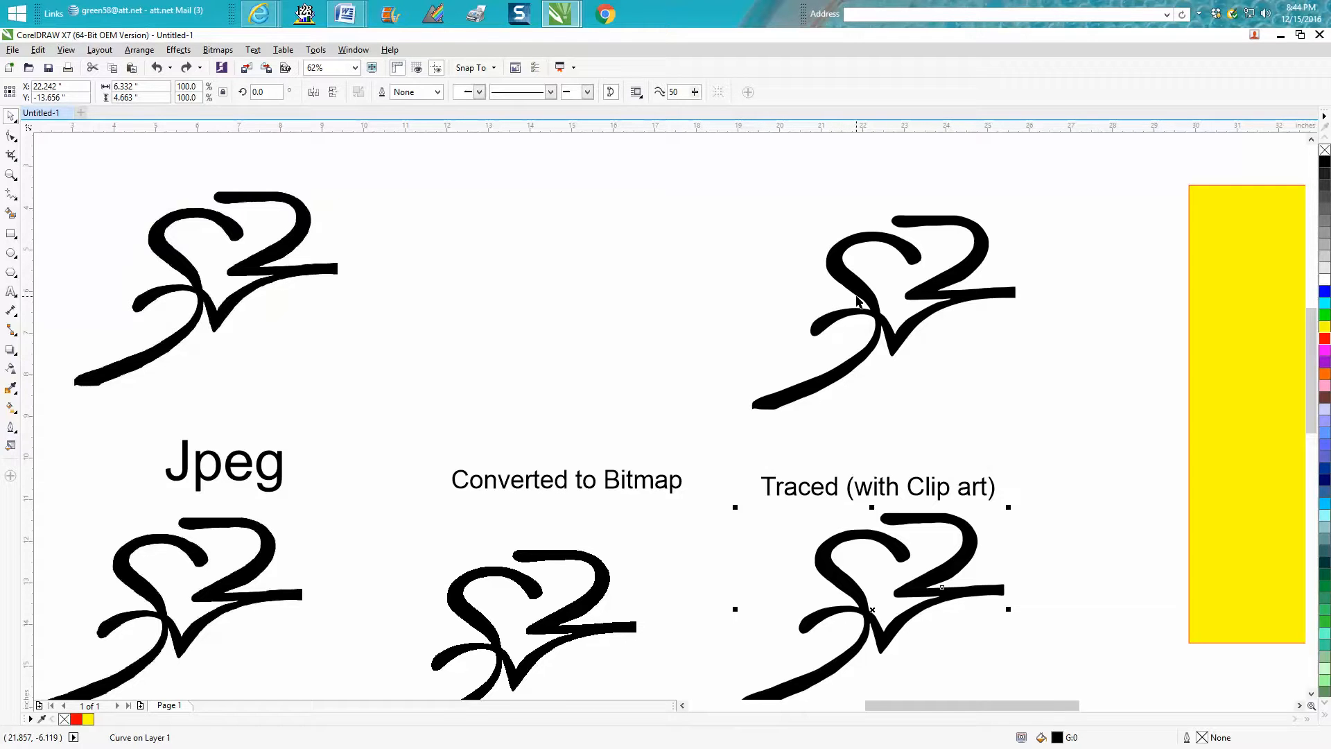
pyautogui.moveTo(879, 334)
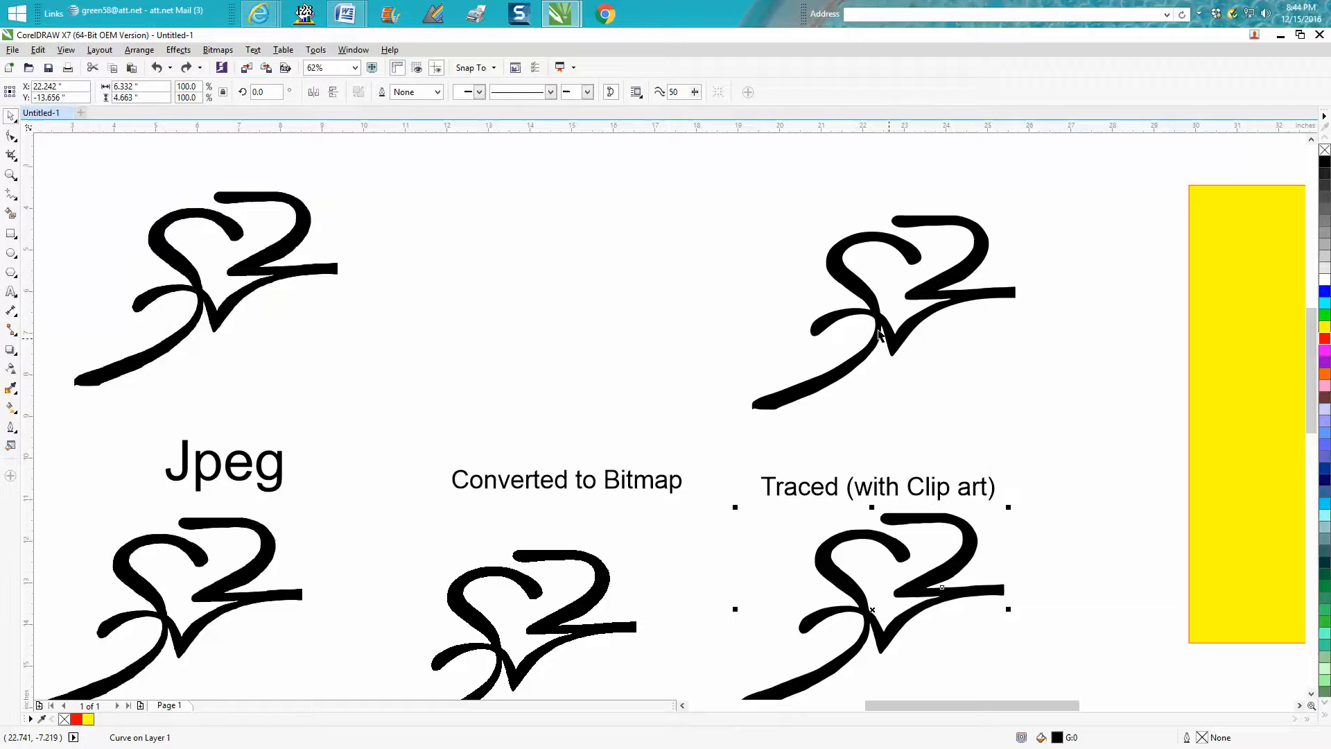
pyautogui.moveTo(900, 459)
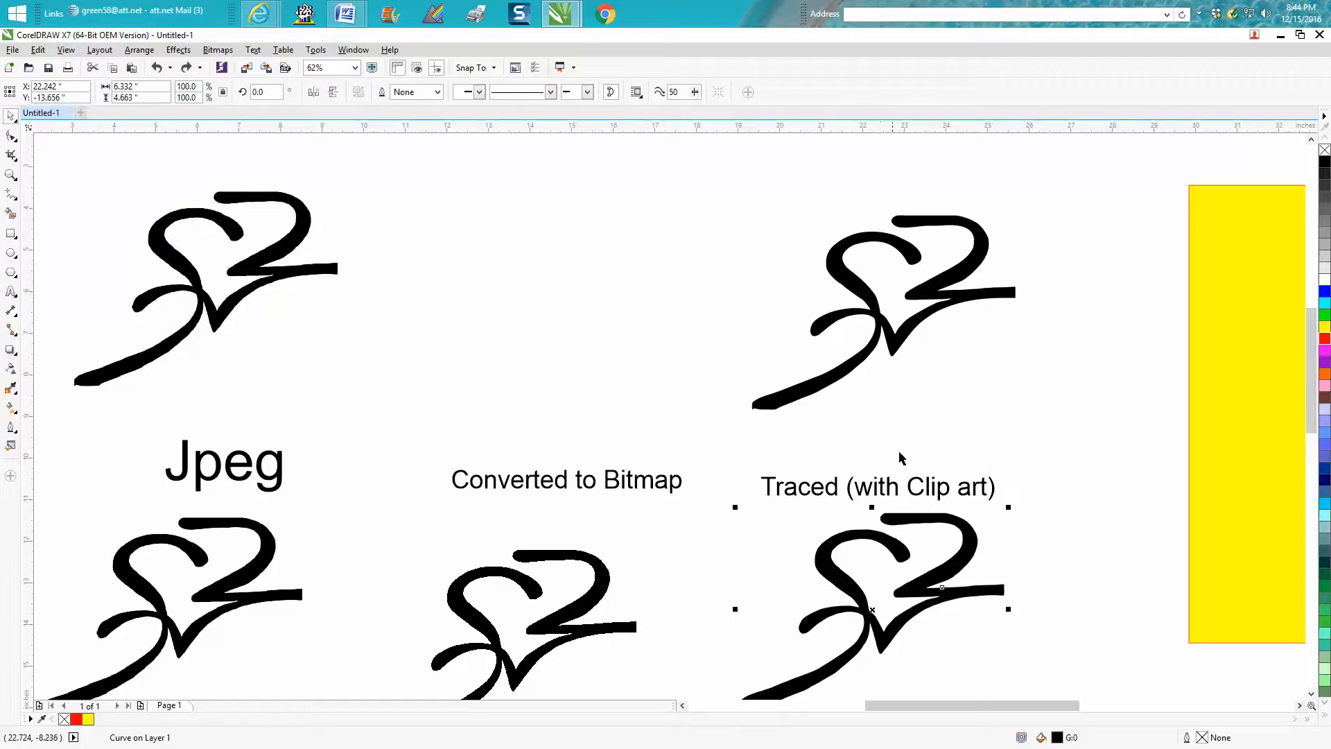
# Fill the traced clip-art tattoo with red from the color palette
pyautogui.click(870, 585)
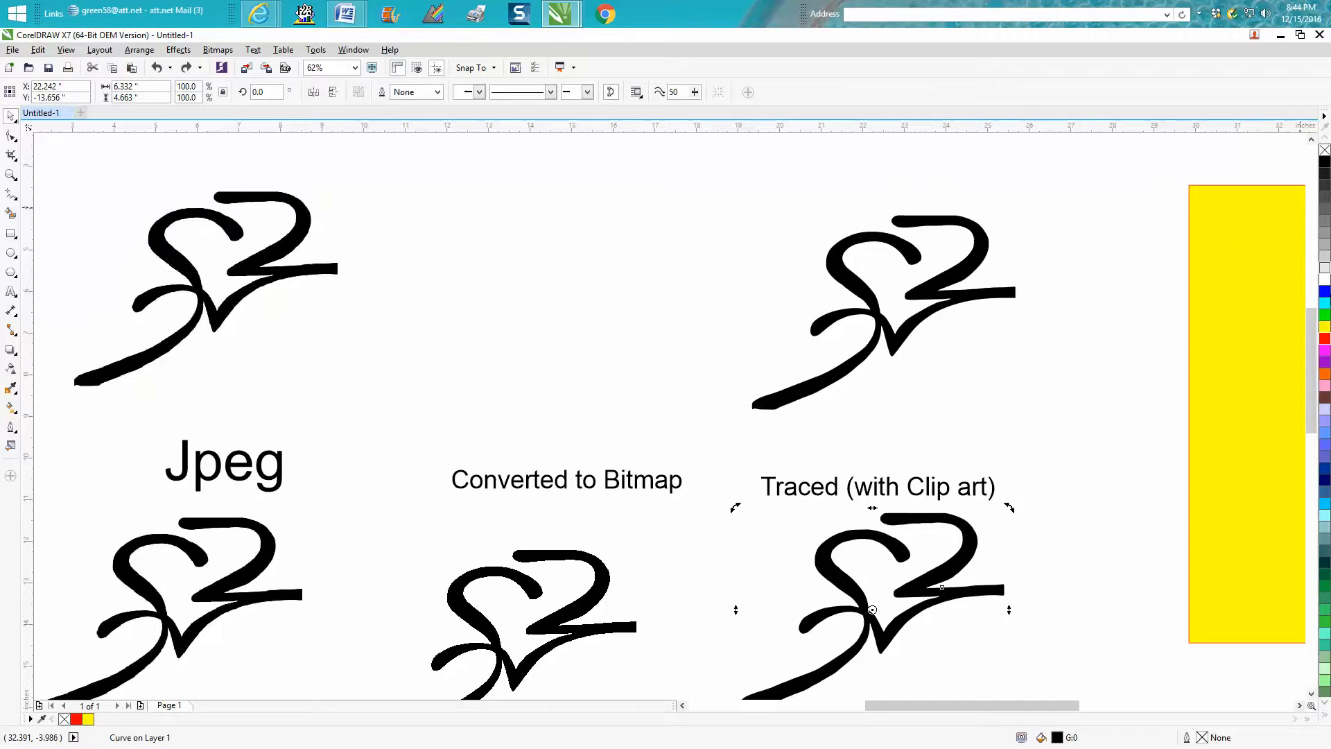
pyautogui.click(1321, 338)
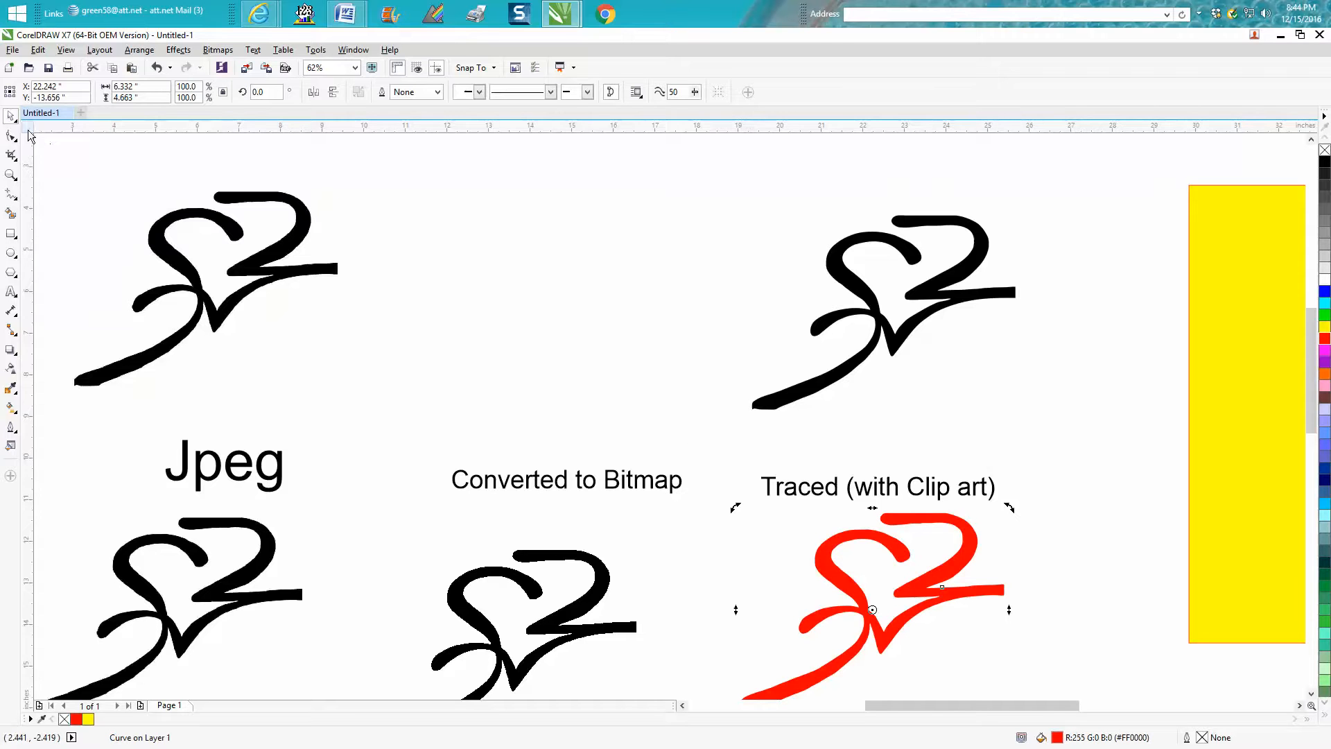
pyautogui.moveTo(741, 456)
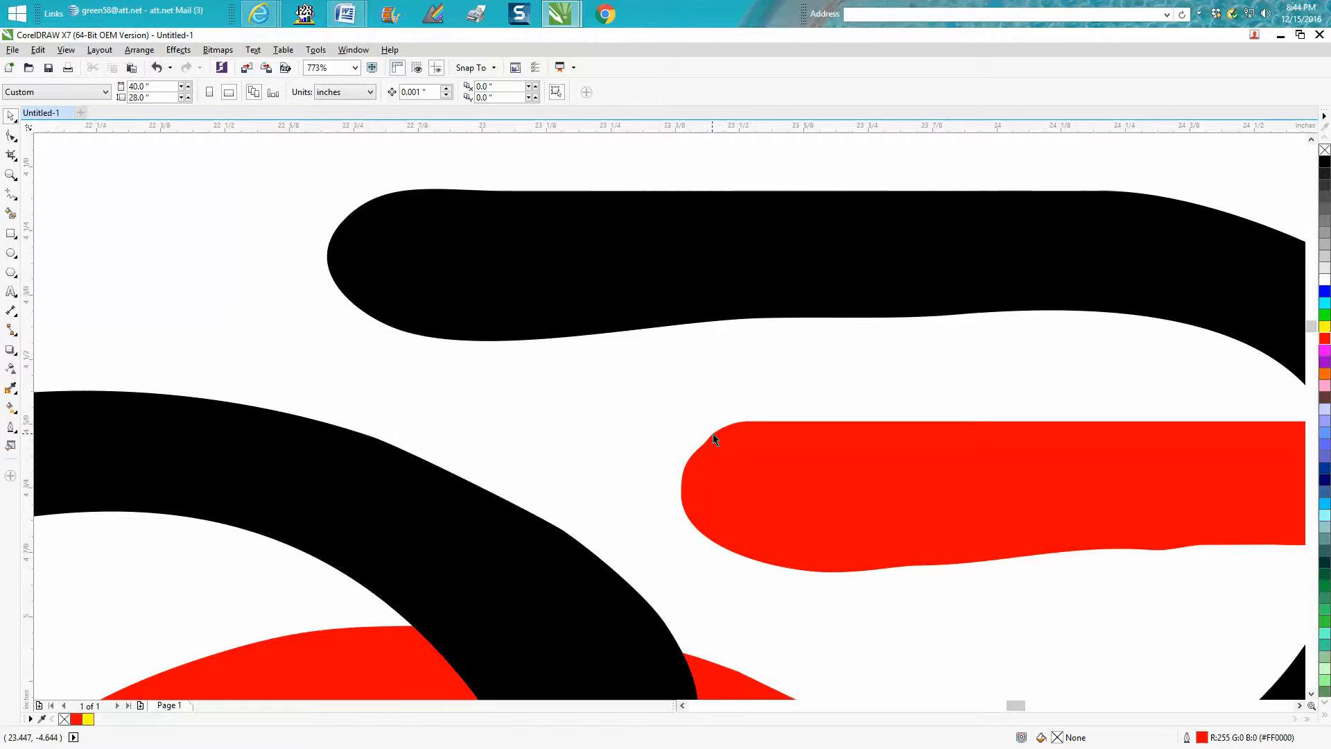
pyautogui.click(716, 439)
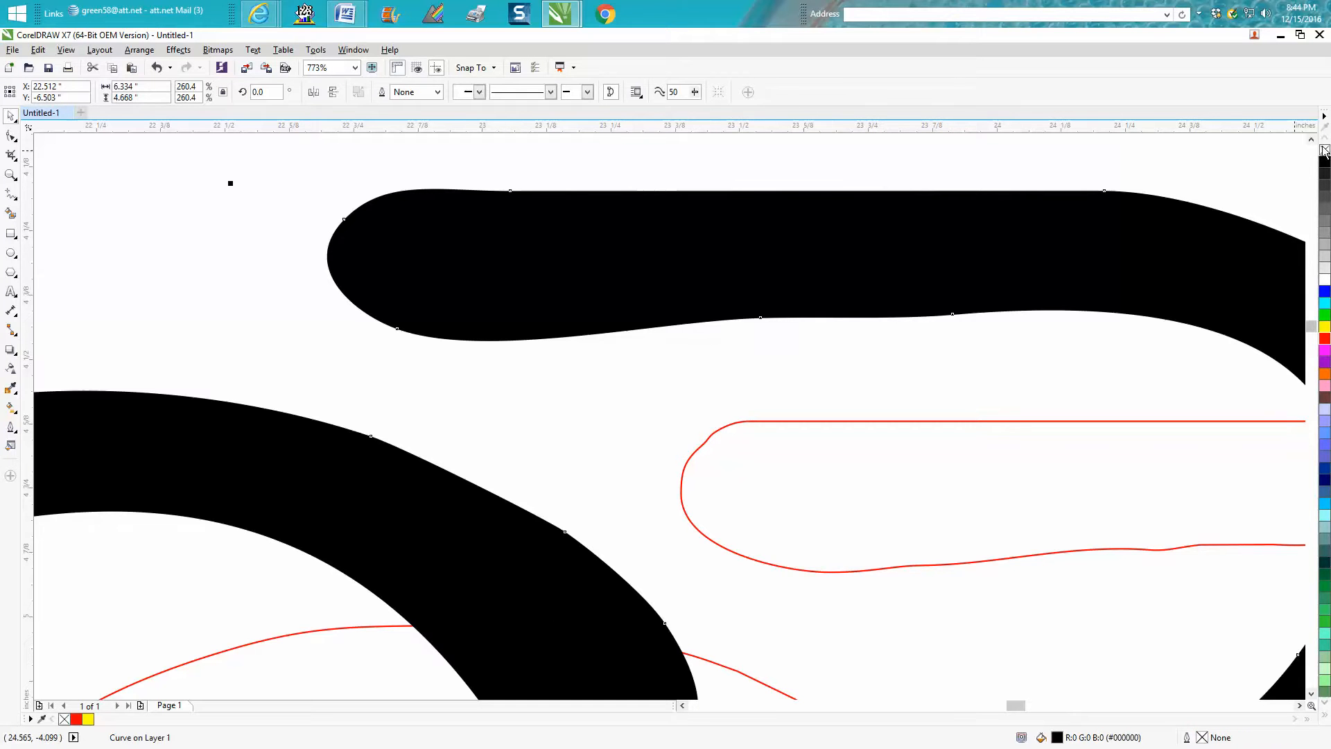
pyautogui.click(1321, 340)
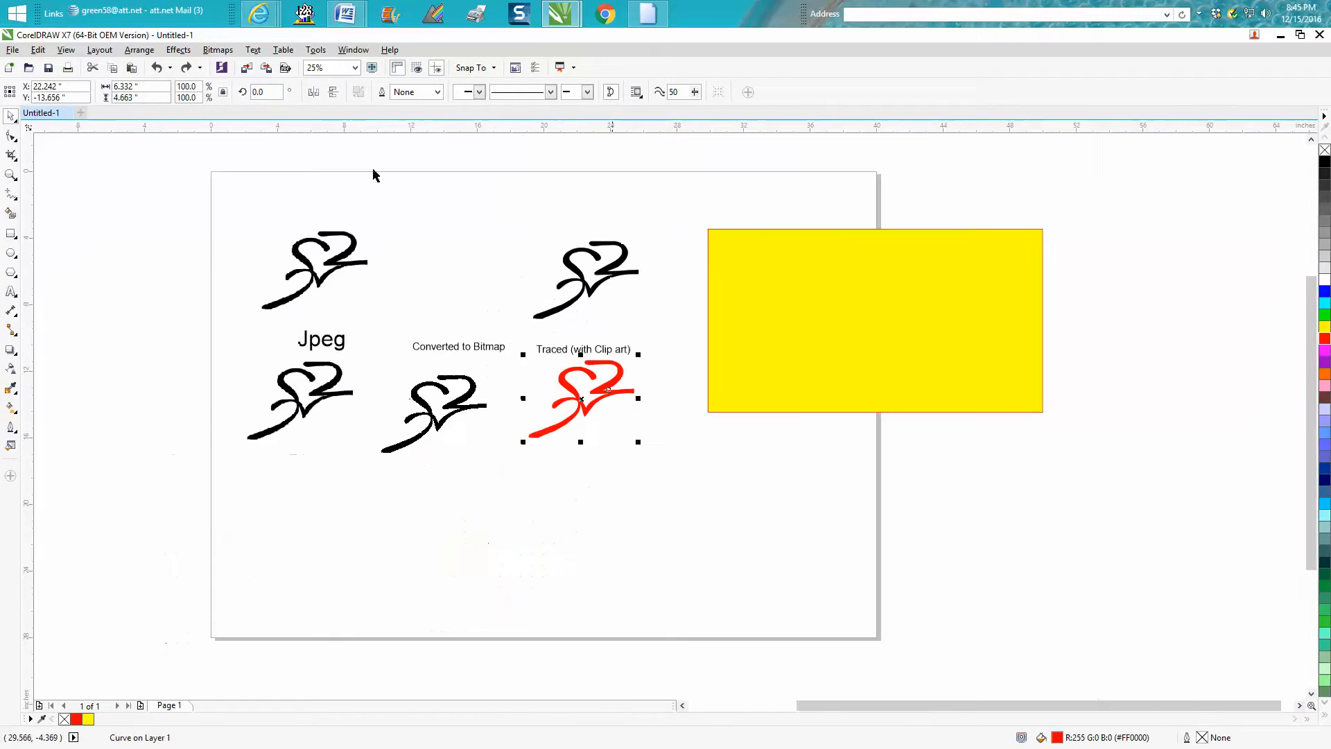
# Undo the red fill, then move the top JPEG tattoo to the lower middle of the page
pyautogui.click(156, 66)
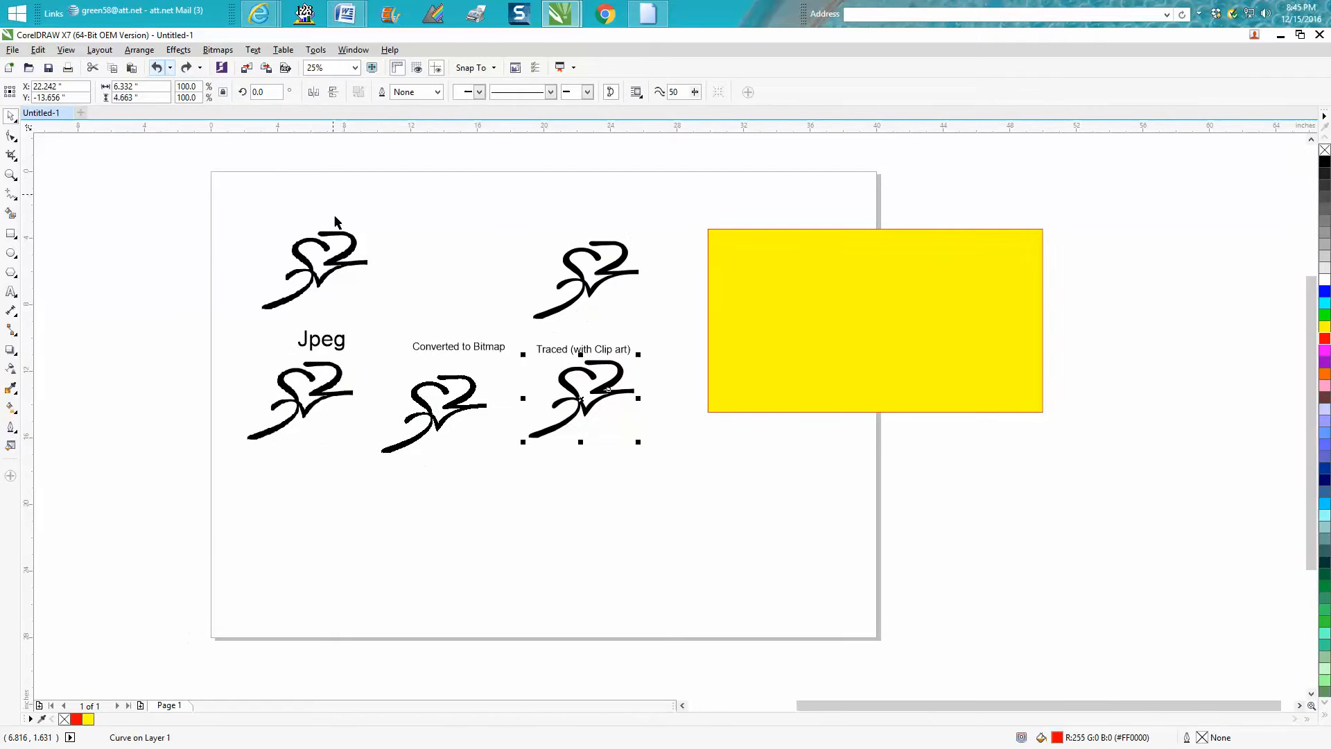
pyautogui.click(316, 263)
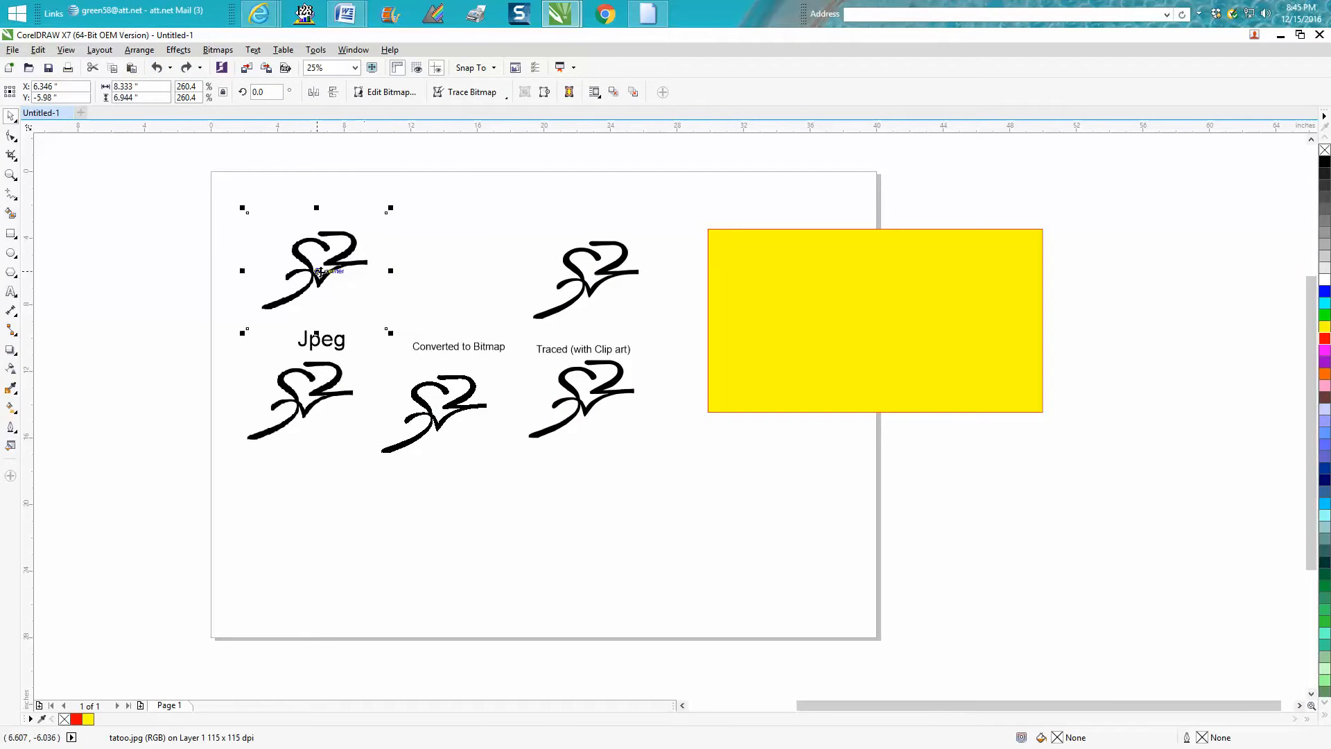
pyautogui.moveTo(317, 270); pyautogui.dragTo(547, 547)
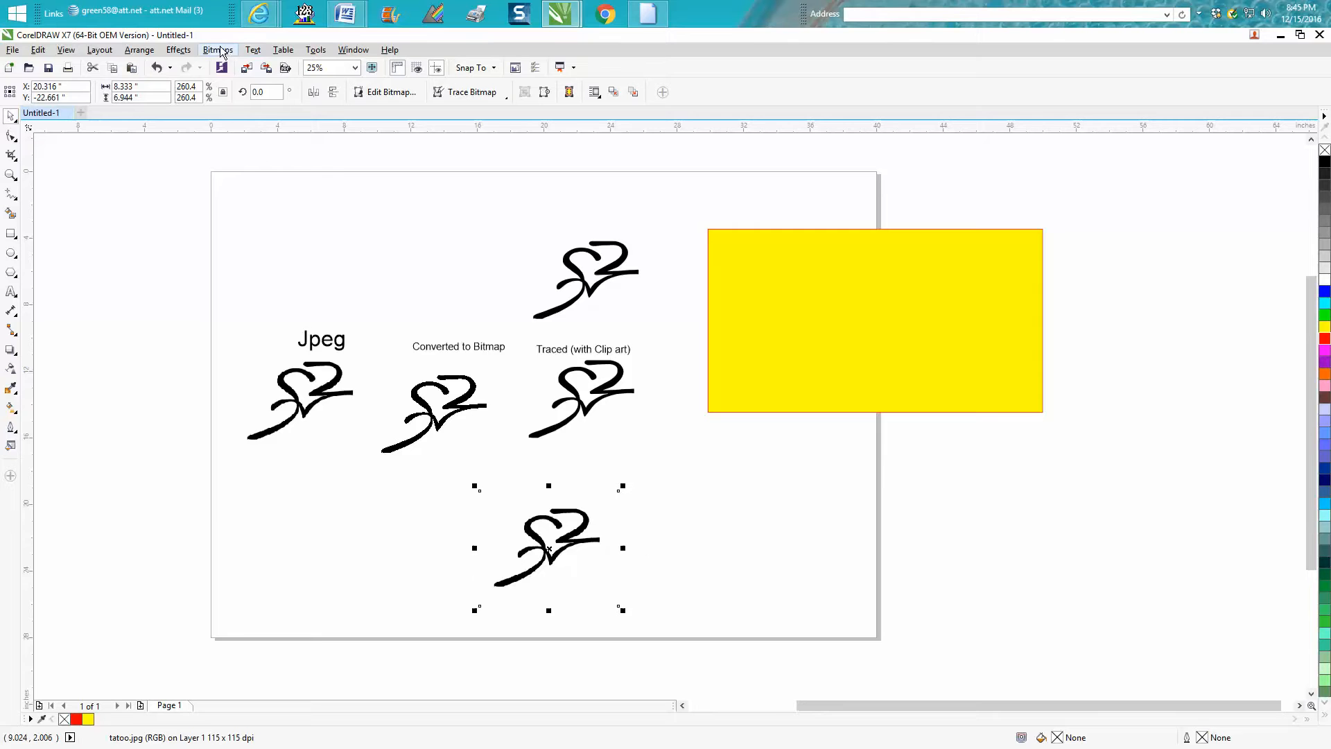
# Start a PowerTRACE Outline Trace of the JPEG tattoo with the Clipart image type
pyautogui.click(218, 50)
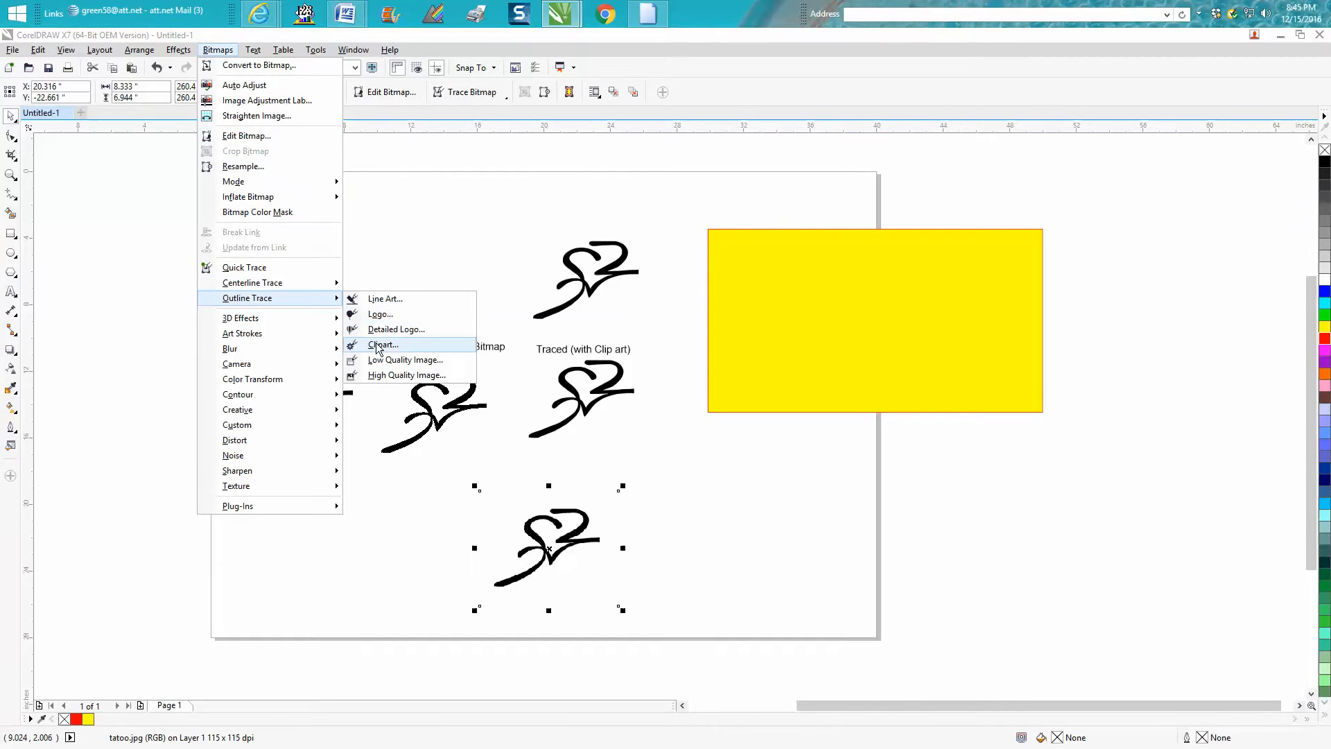
pyautogui.moveTo(395, 330)
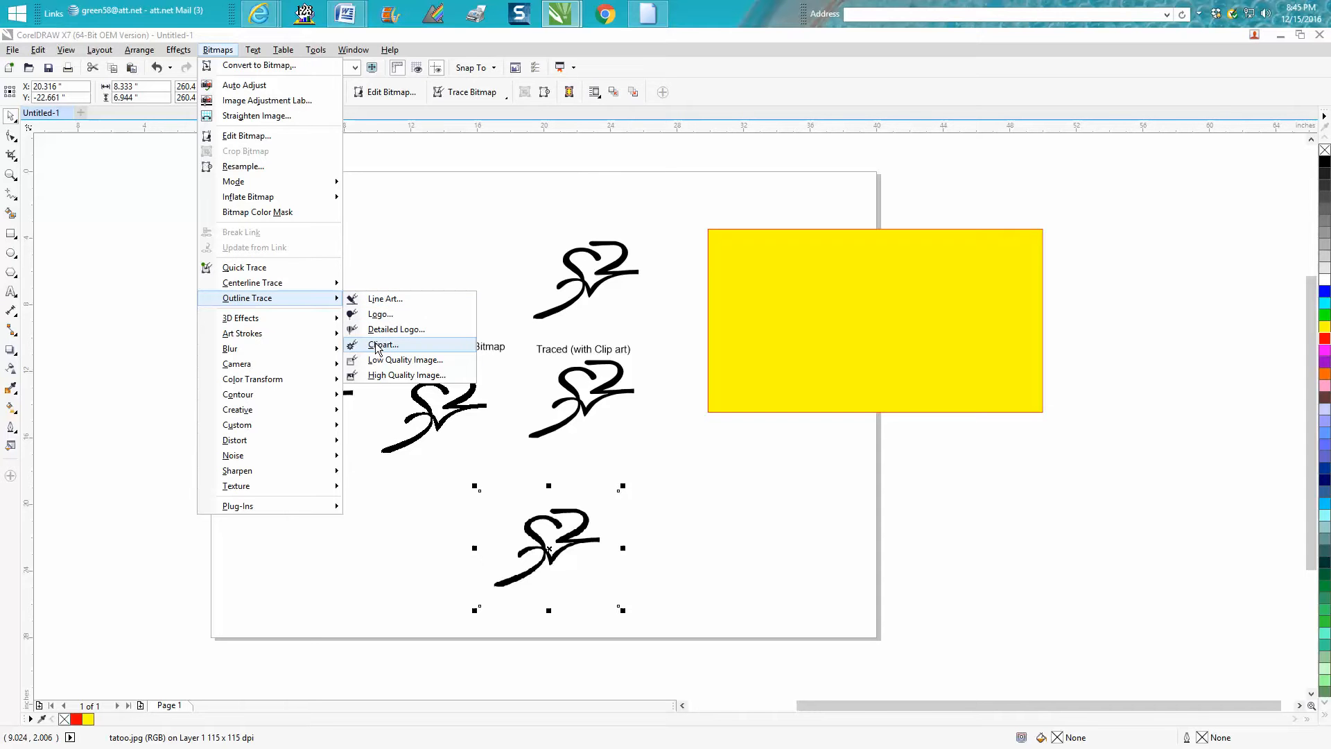
pyautogui.click(382, 344)
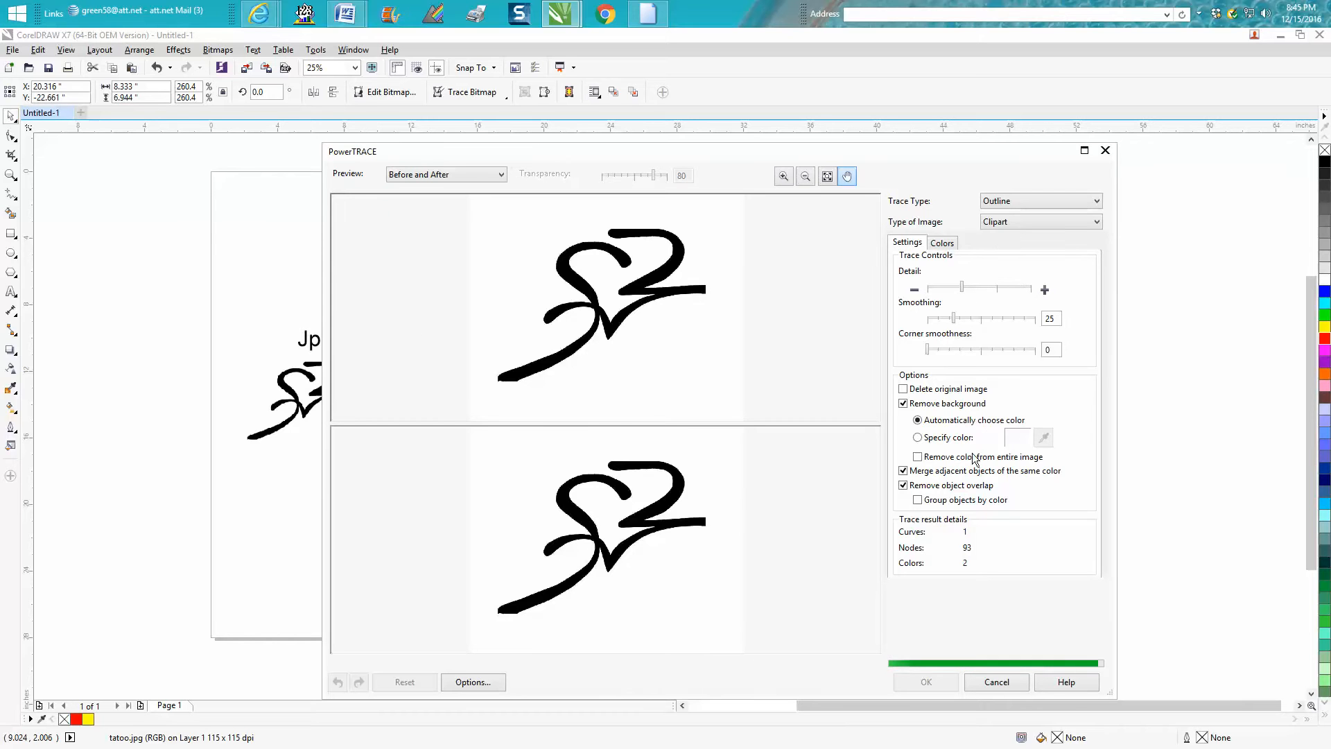
# Keep Remove background checked and accept the trace to create the vector tattoo
pyautogui.click(902, 485)
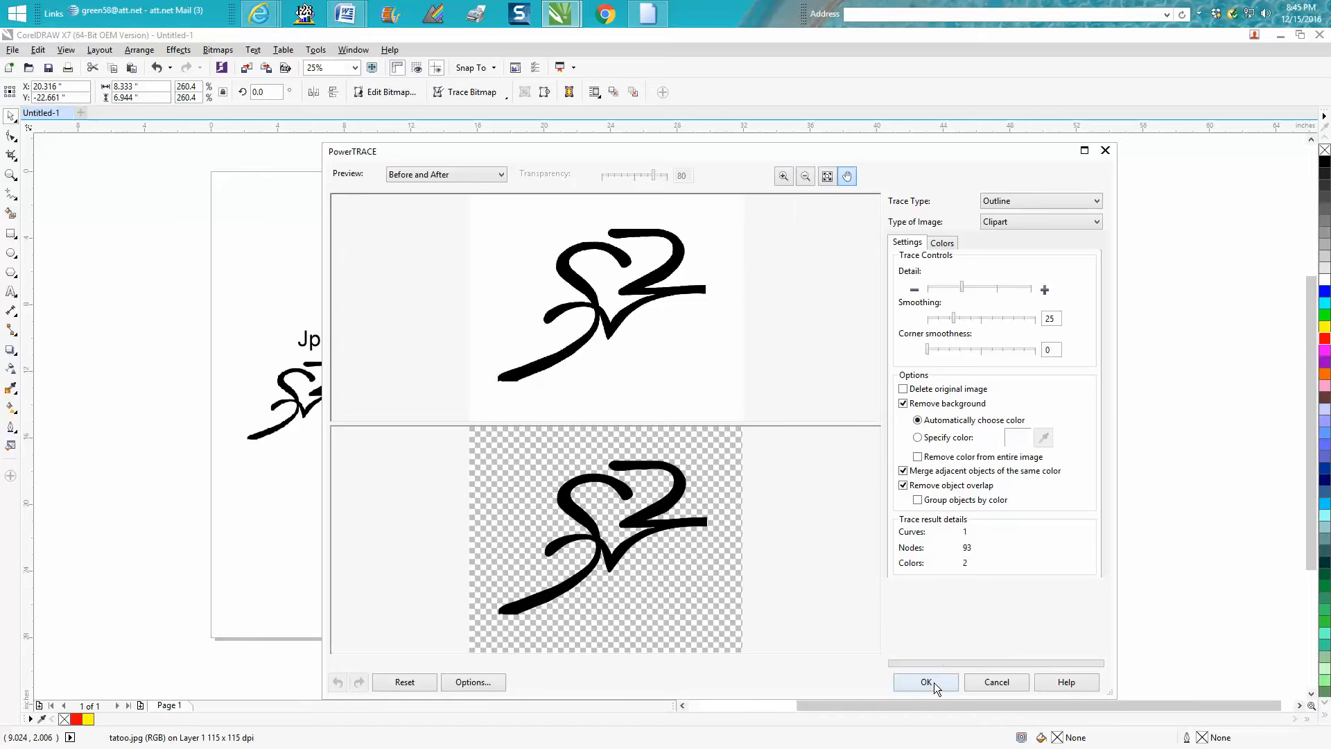
pyautogui.click(925, 682)
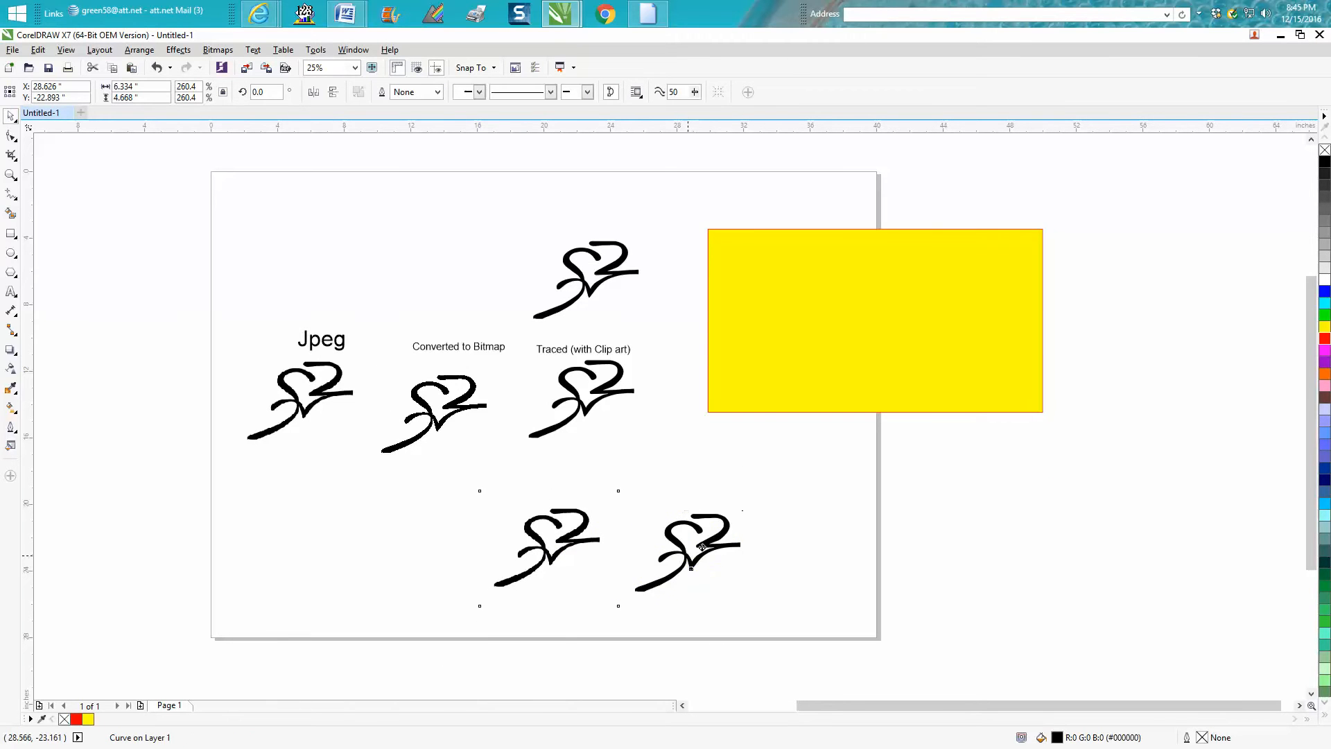
# Move the new traced tattoo onto the yellow rectangle to check its transparent background
pyautogui.moveTo(687, 548); pyautogui.dragTo(798, 315)
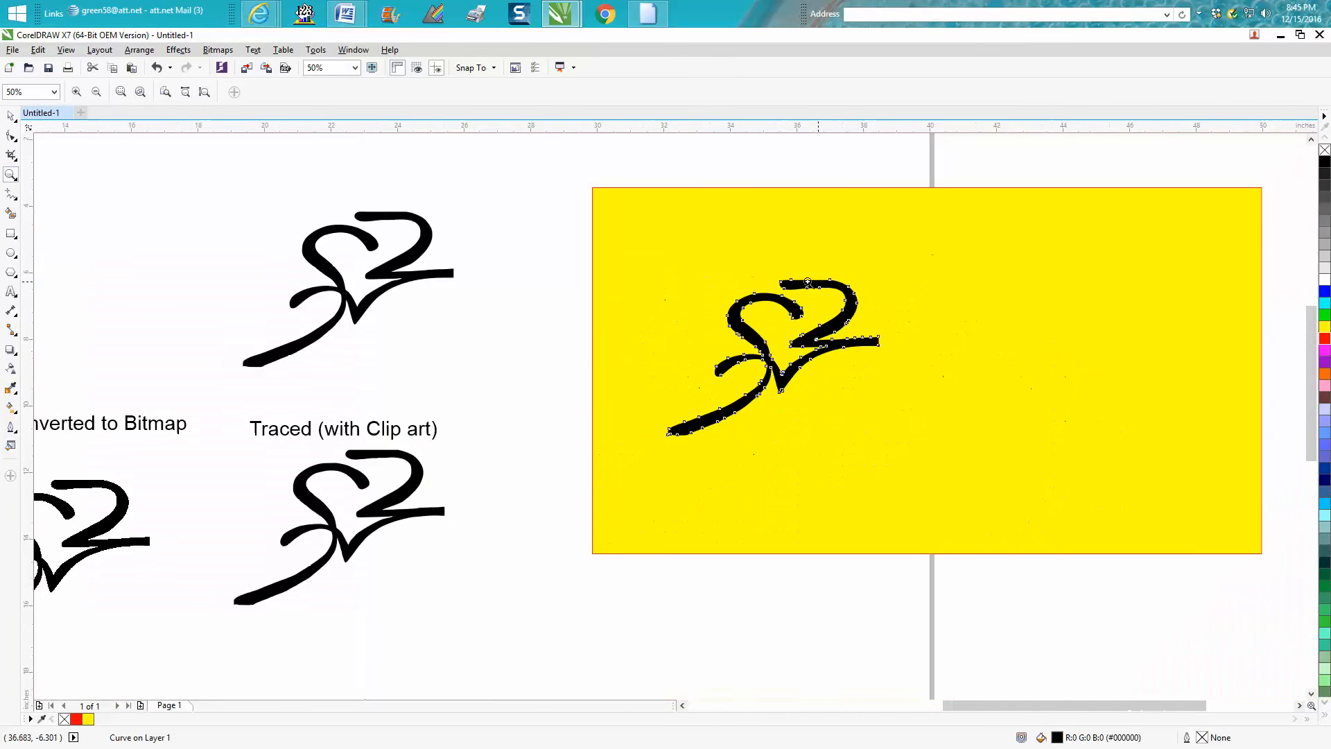
pyautogui.click(772, 357)
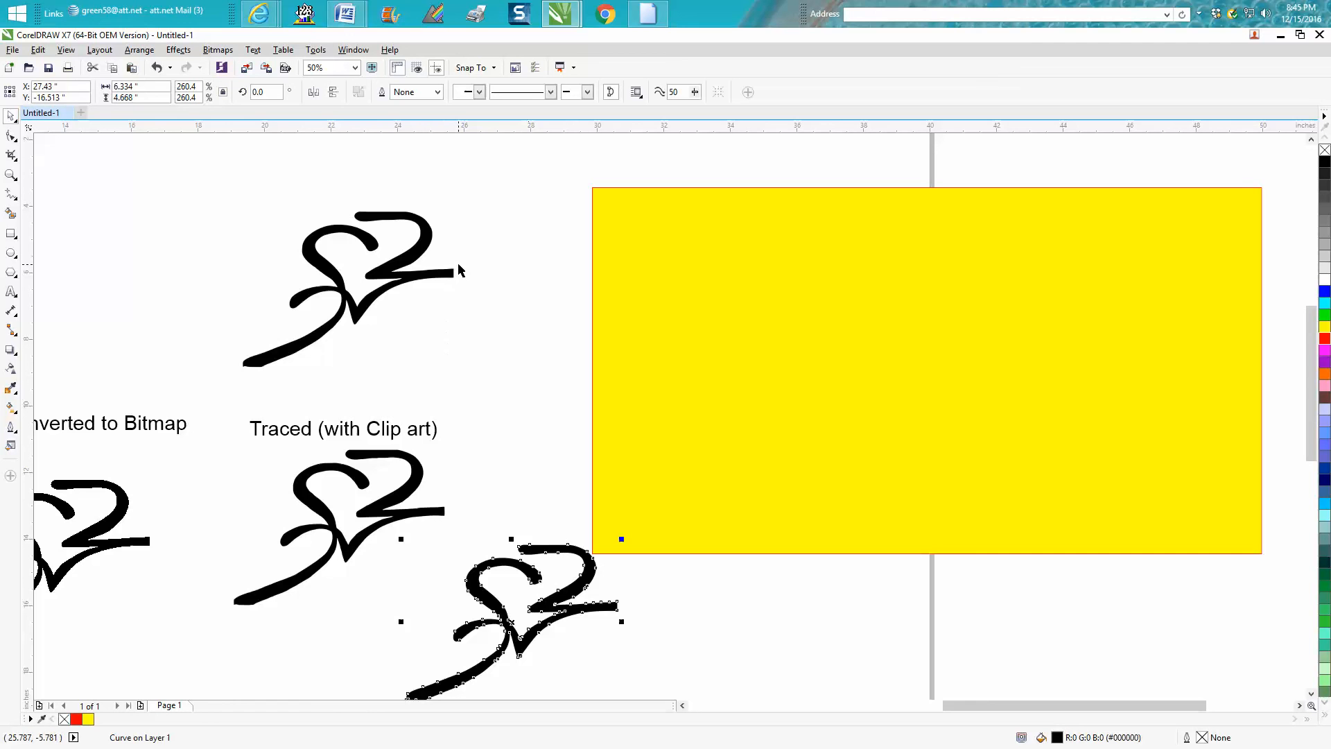
pyautogui.moveTo(463, 270)
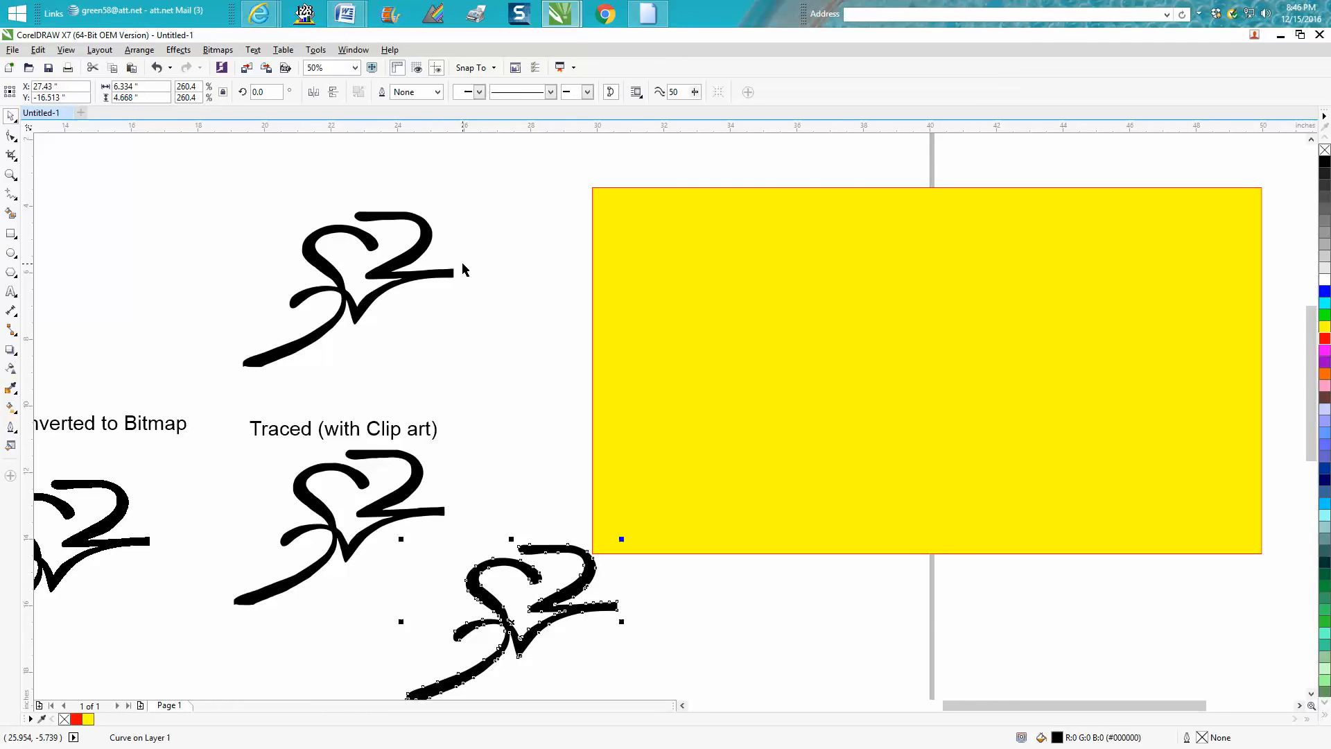